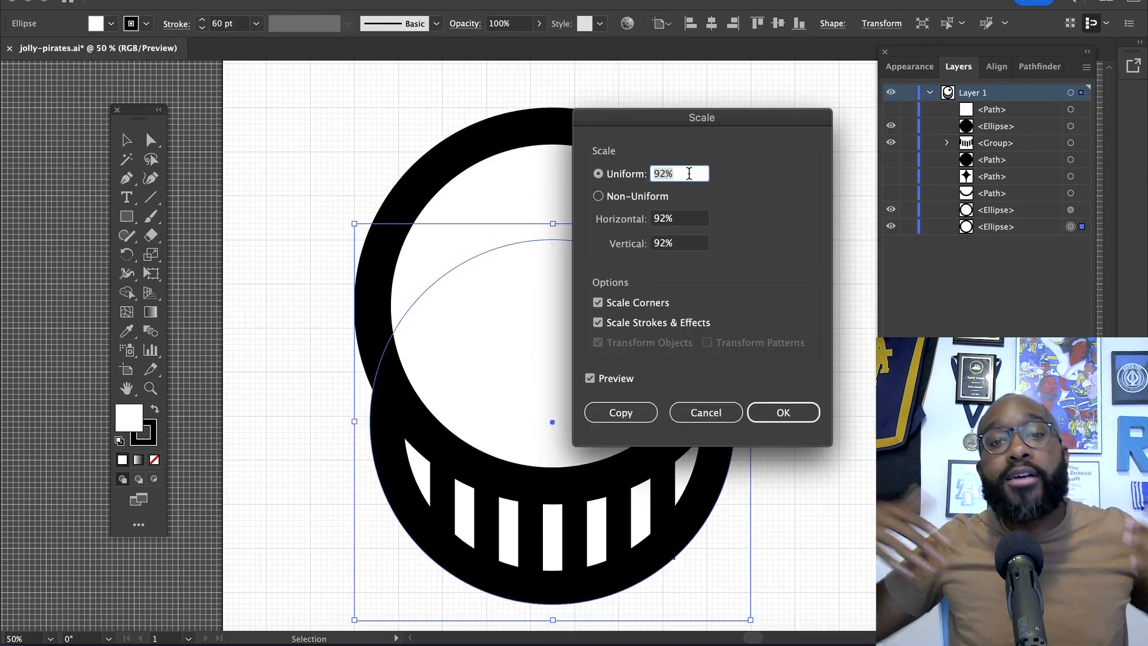
Step: Scale the jaw circle to 92% and enlarge the nose circle to 175%
click(782, 412)
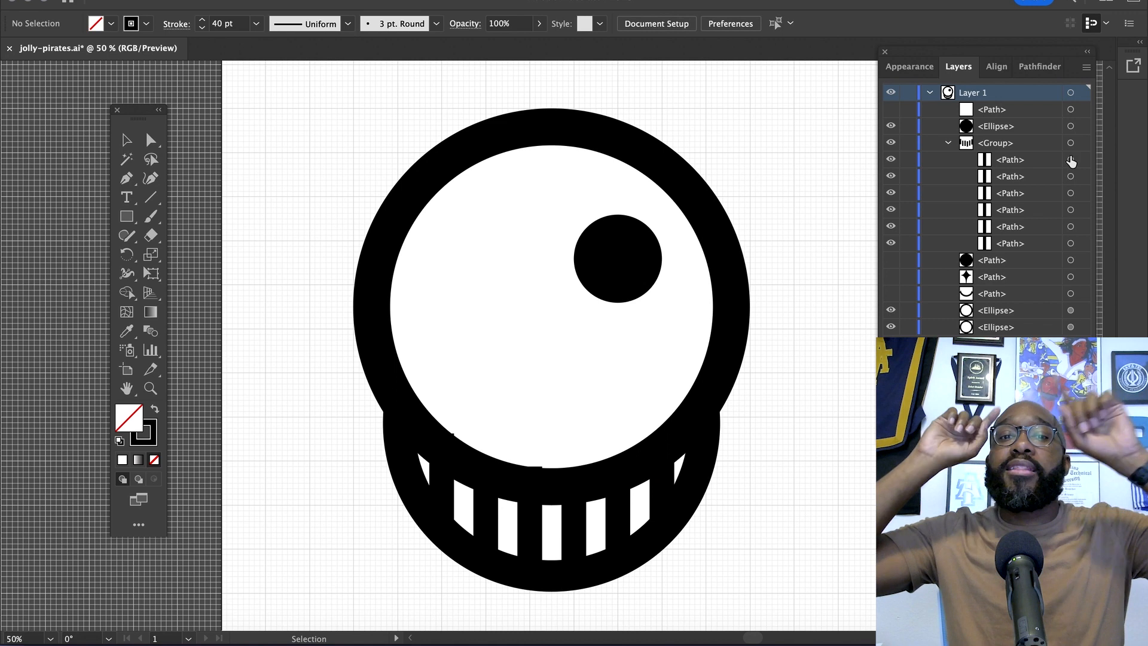
click(1070, 225)
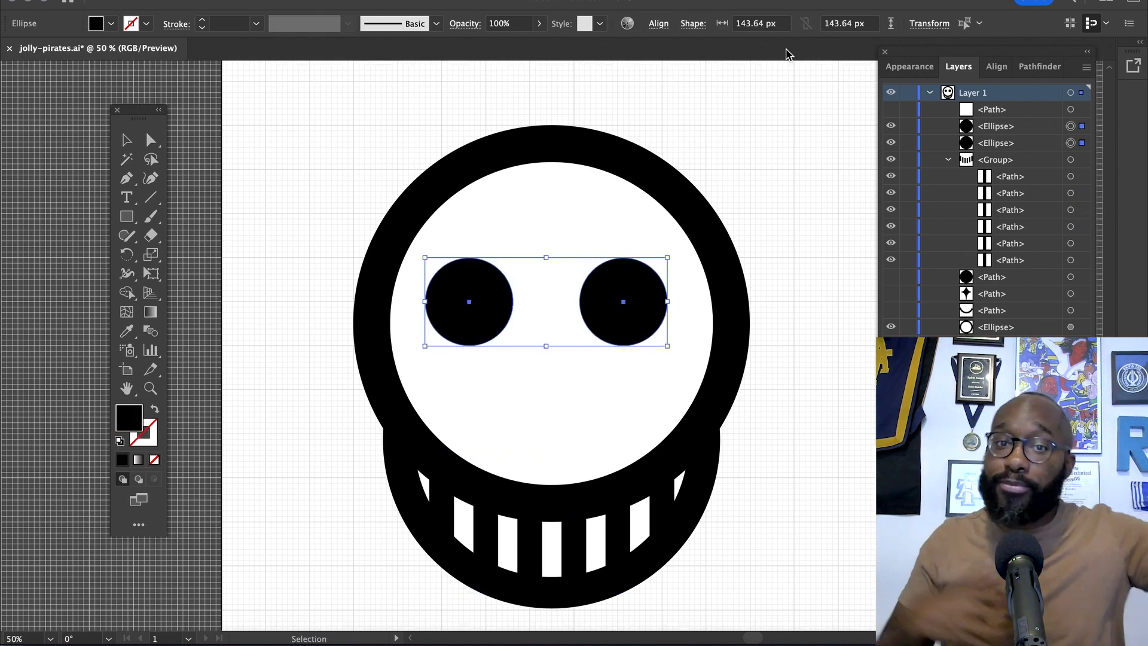
mouse_move(829, 144)
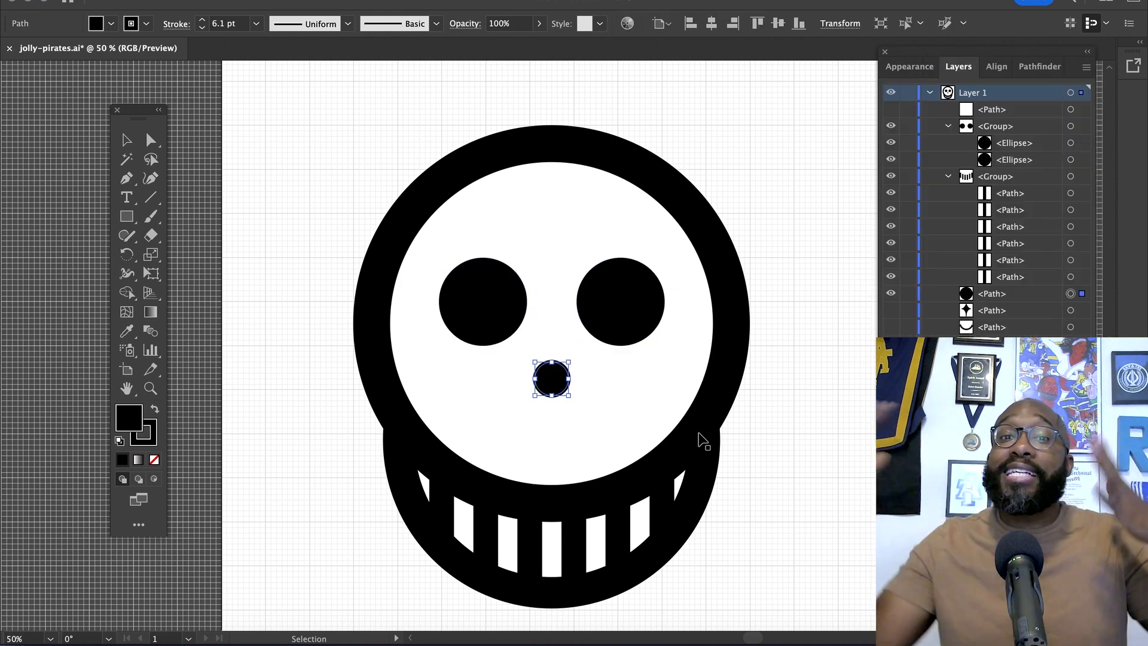
text(175%)
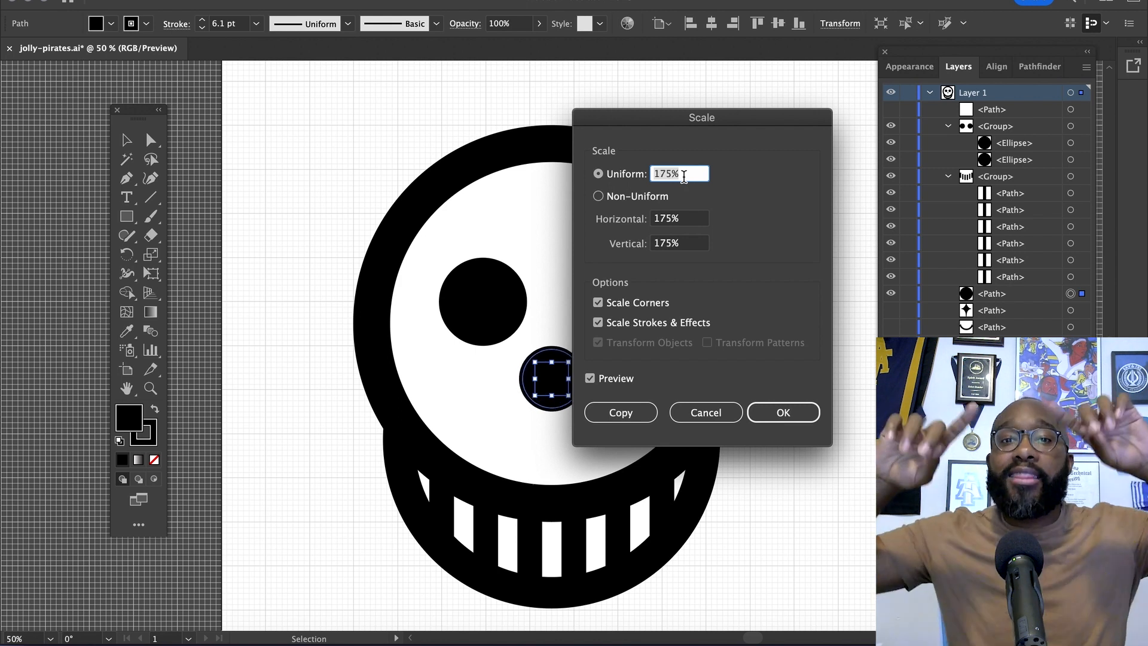
click(782, 412)
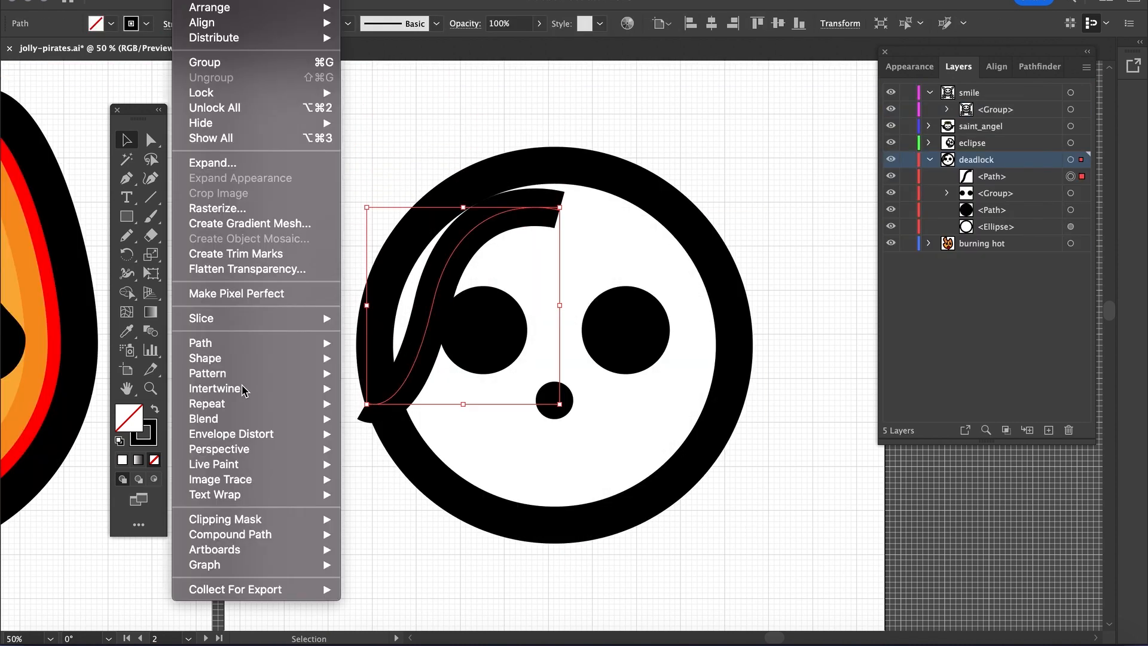
Step: Repeat the curved blade radially around the deadlock skull and open scale options for the scar
click(206, 403)
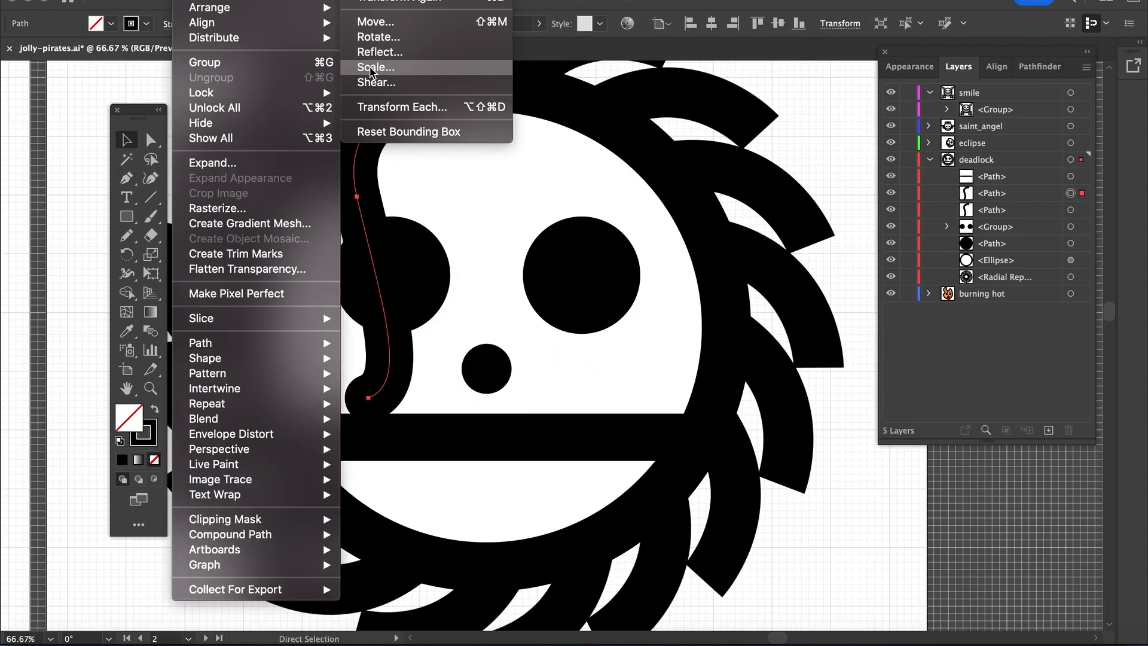
click(376, 68)
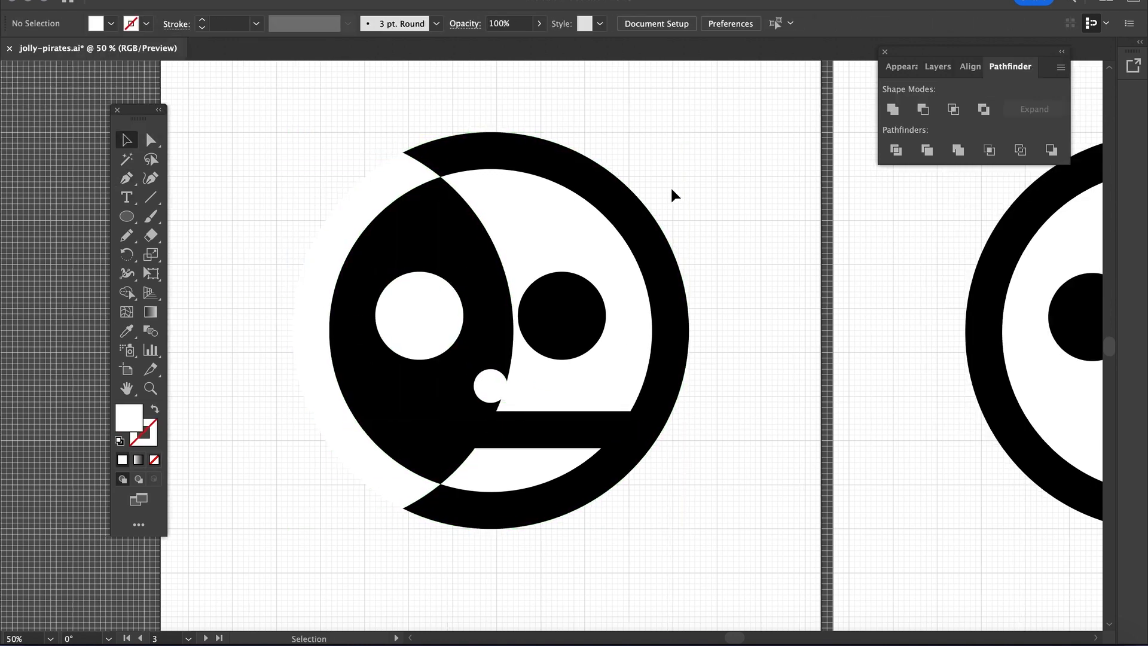
Step: Apply a Pathfinder shape mode to the overlapping circle to cut the half-face crescent
click(938, 66)
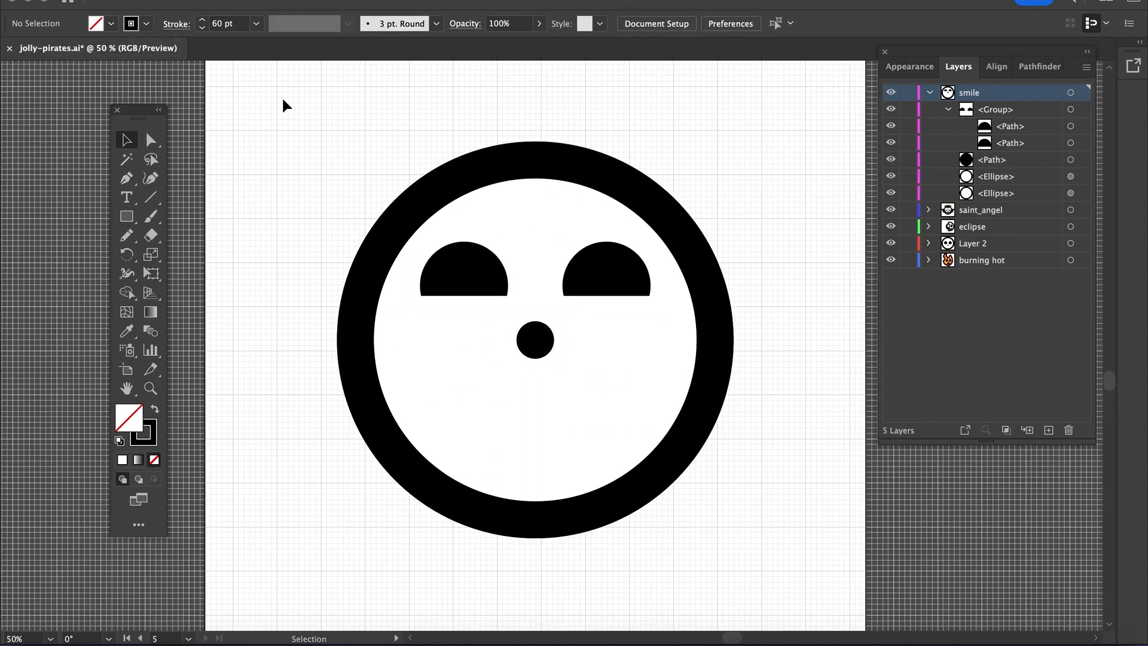
Step: Bring up the context menu on the copied circle shifted below the smile skull
right_click(534, 344)
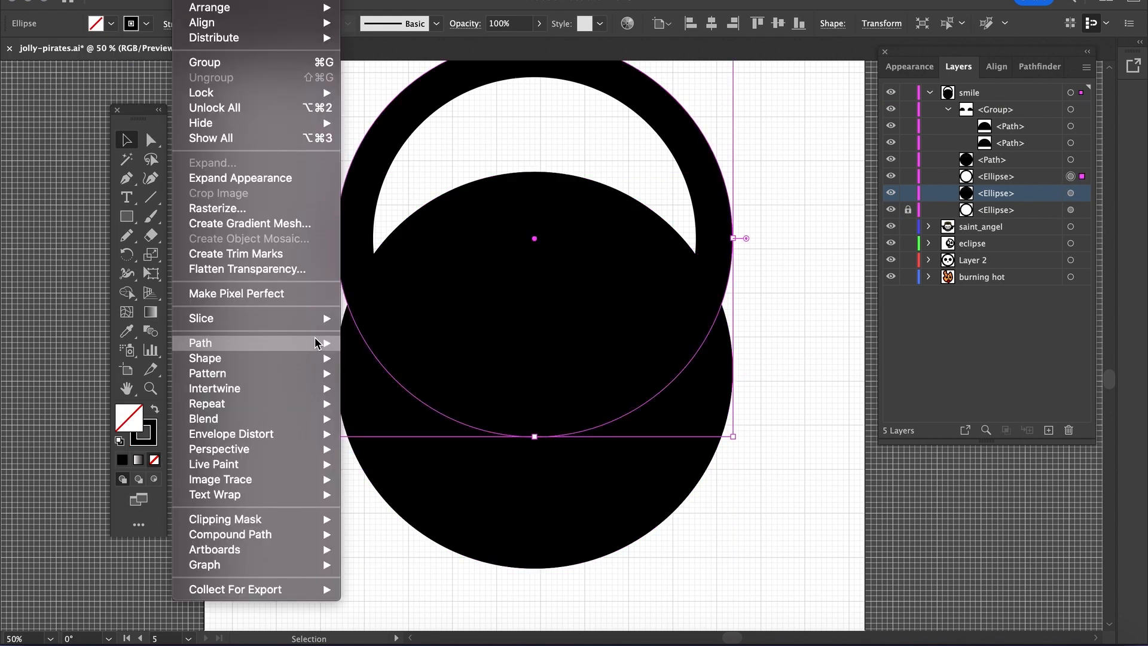